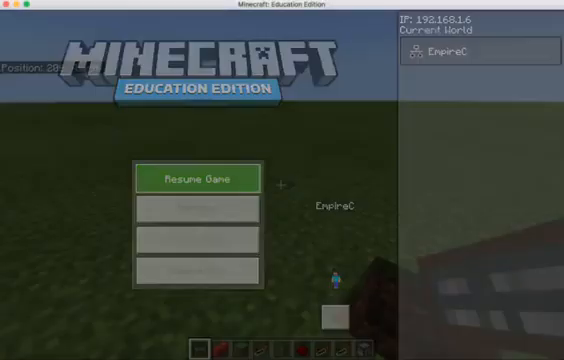
# - Resume the game from the pause menu to return to world EmpireC
pyautogui.click(195, 177)
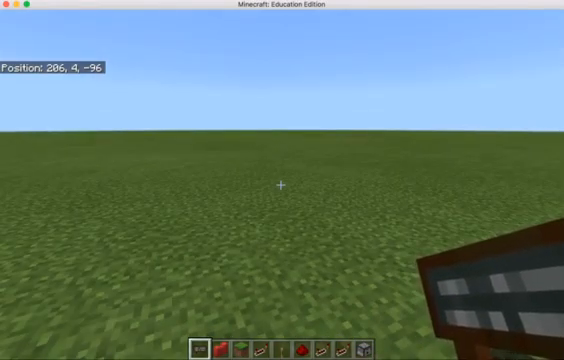
# - Browse the creative inventory's Nature blocks, then the Items category
pyautogui.press('e')
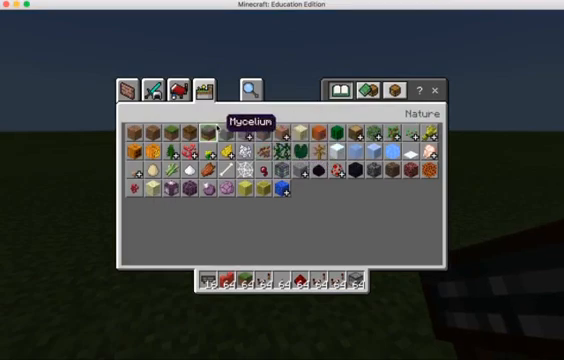
pyautogui.click(181, 90)
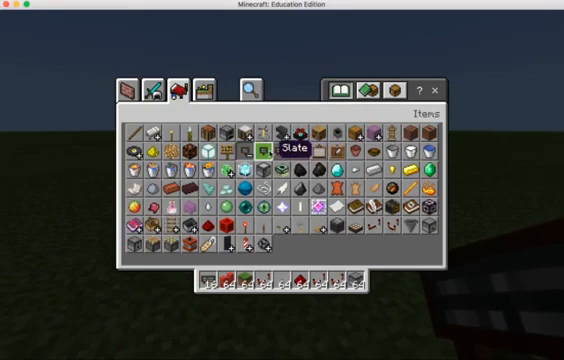
pyautogui.moveTo(301, 149)
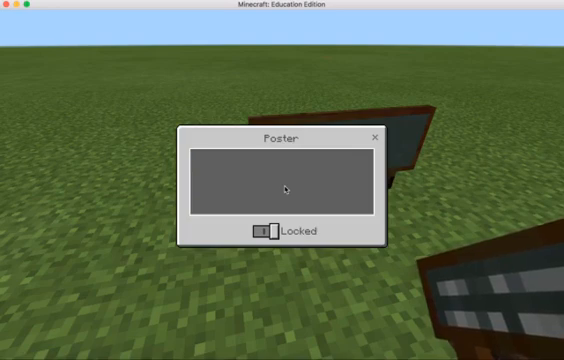
# - Type 'This is a sample poster' into the poster's text box
pyautogui.write('This is.')
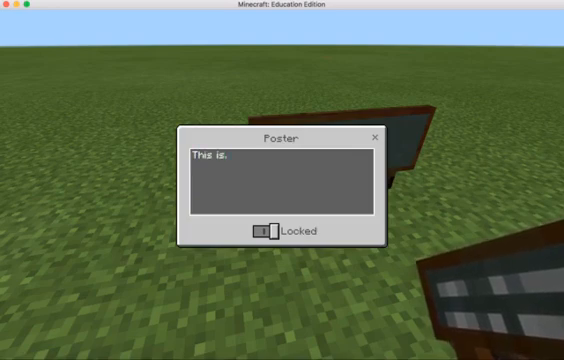
pyautogui.write('a sample poster')
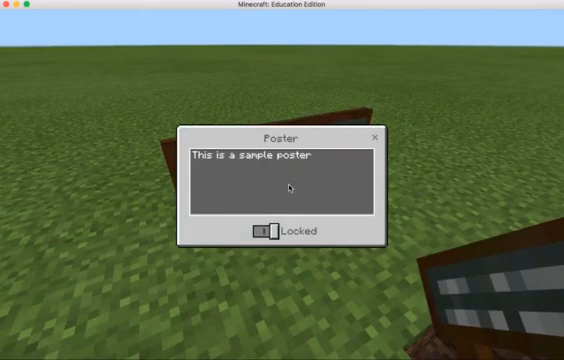
pyautogui.moveTo(315, 160)
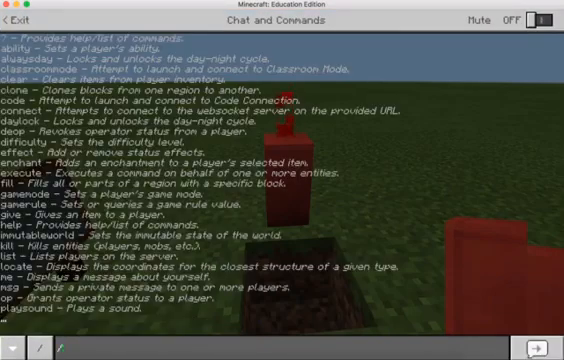
# - Run /wb twice to turn World Builder off and back on
pyautogui.write('/wb')
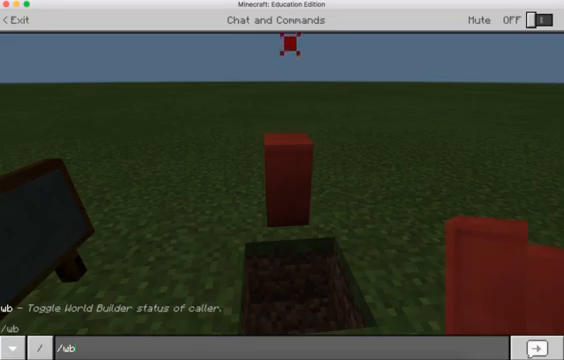
pyautogui.write('\\')
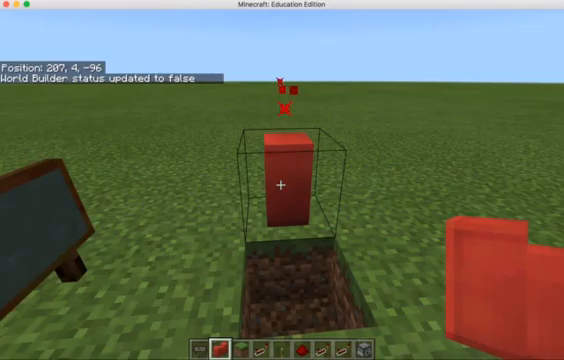
pyautogui.press('t')
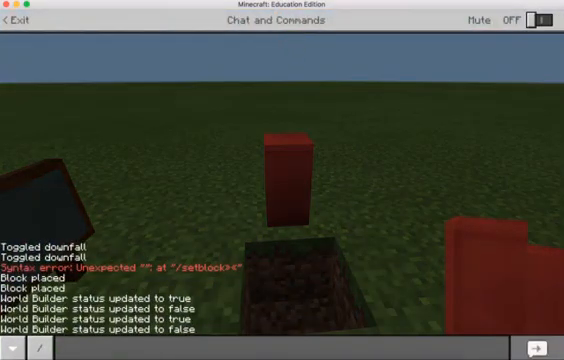
pyautogui.write('/ub')
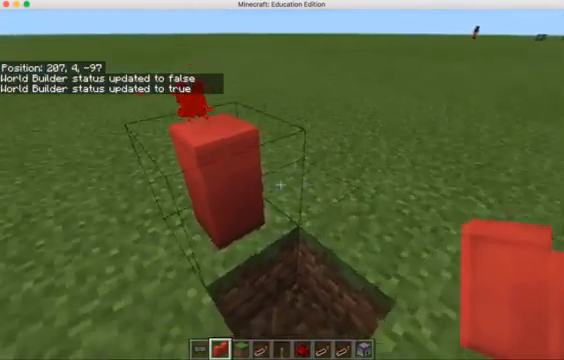
pyautogui.moveTo(282, 185)
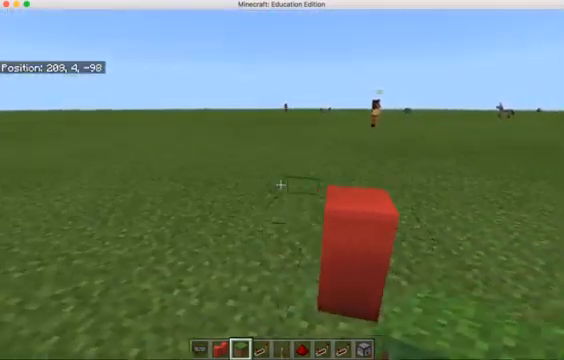
# - Walk toward the red border block and open chat with the command list
pyautogui.press('w')
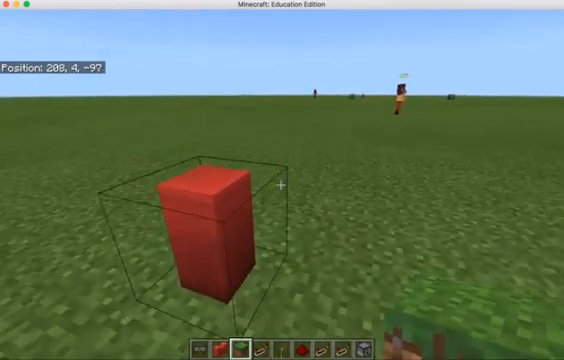
pyautogui.press('t')
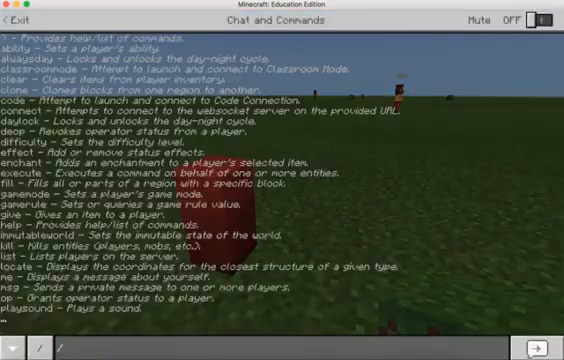